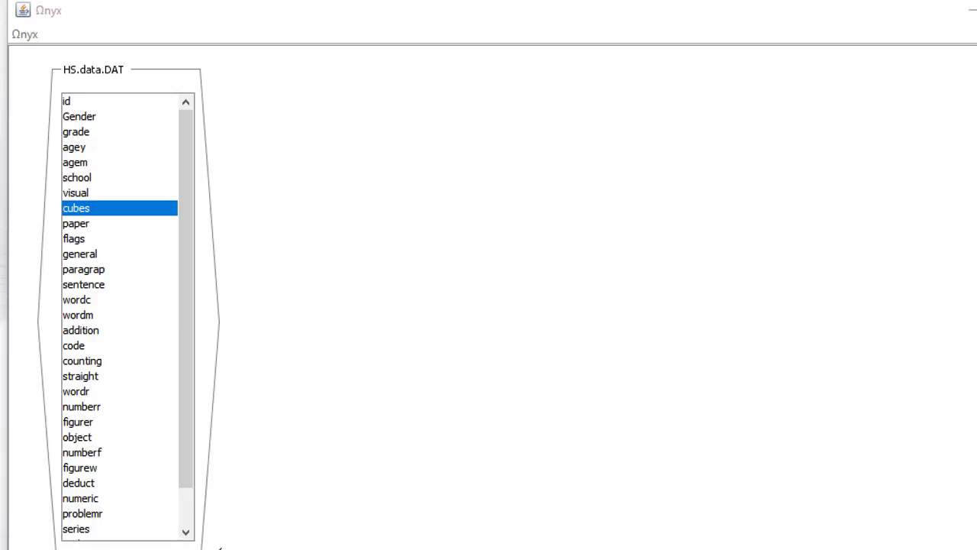
{"action": "mouse_move", "coordinate": [442, 427]}
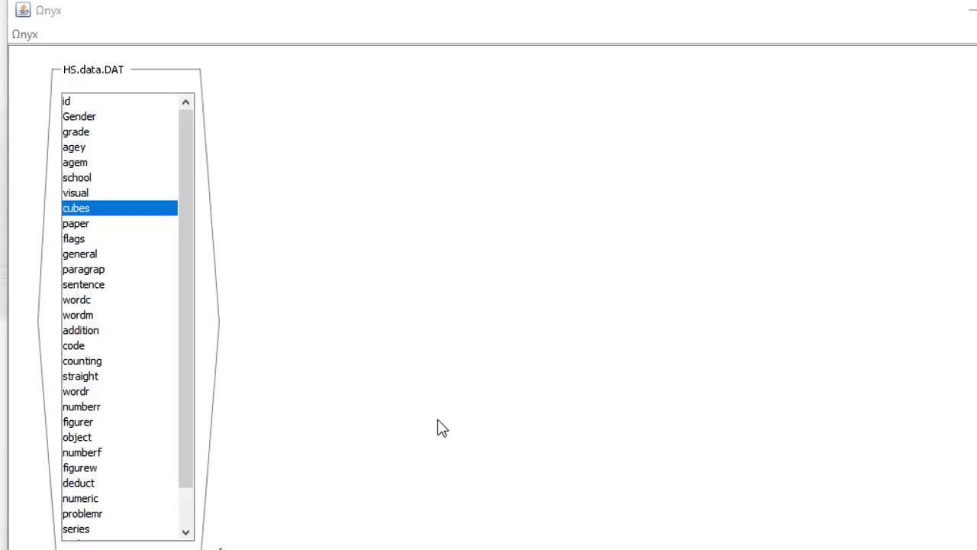
{"action": "mouse_move", "coordinate": [445, 273]}
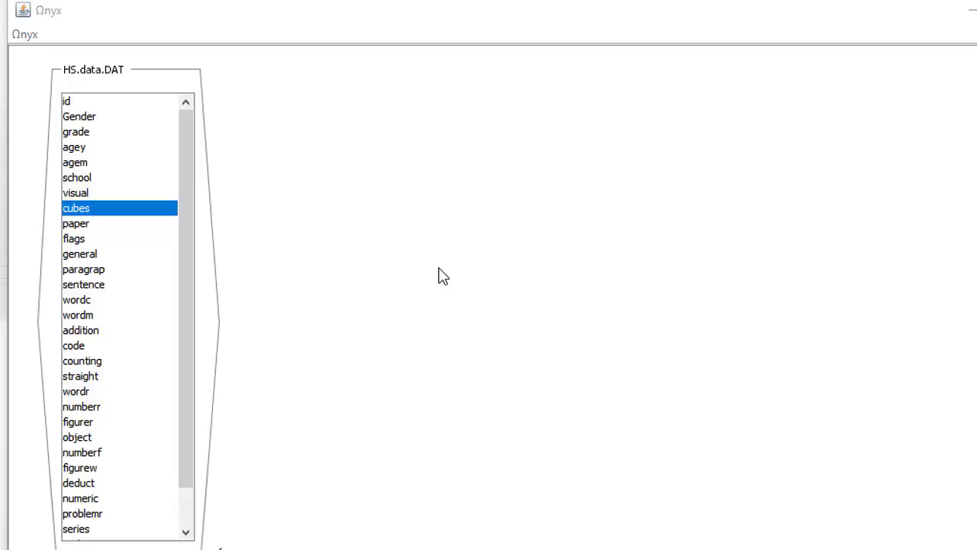
{"action": "mouse_move", "coordinate": [319, 258]}
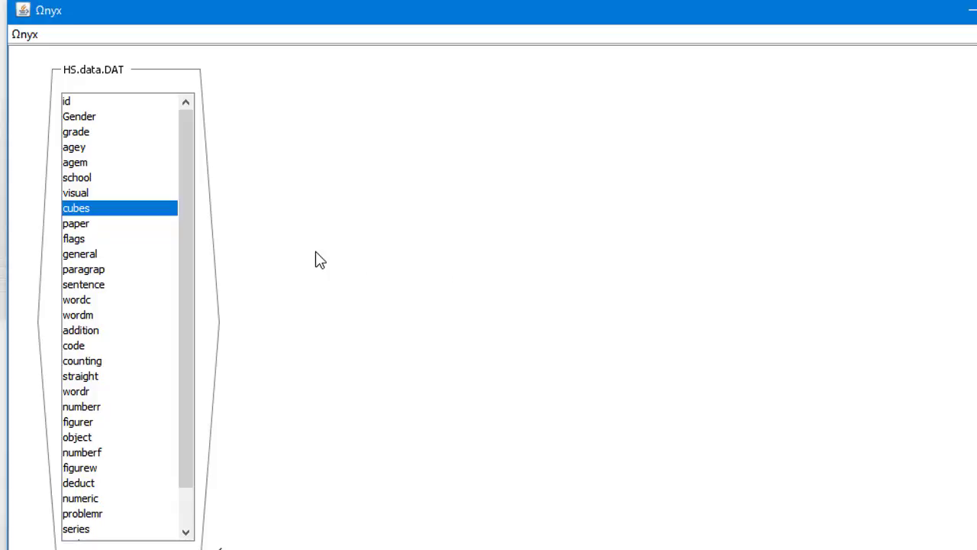
Step: Create an empty 'Unnamed Model' on the Onyx desktop beside the HS.data.DAT list
{"action": "right_click", "coordinate": [321, 258]}
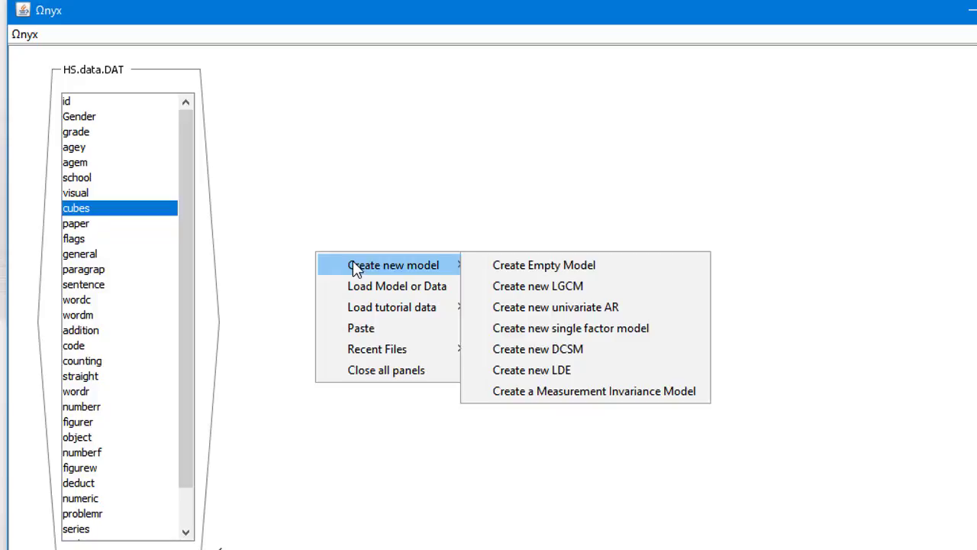
{"action": "mouse_move", "coordinate": [544, 264]}
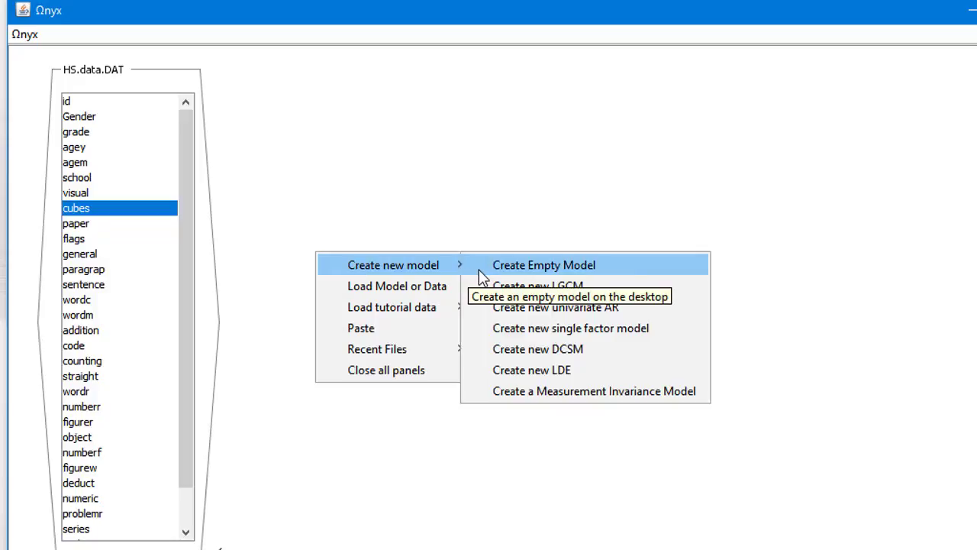
{"action": "left_click", "coordinate": [544, 265]}
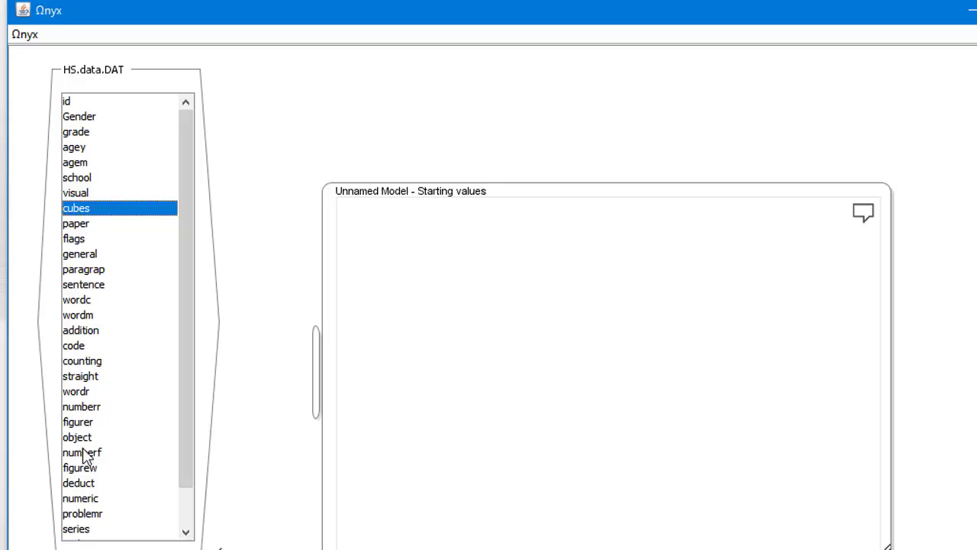
{"action": "mouse_move", "coordinate": [83, 336]}
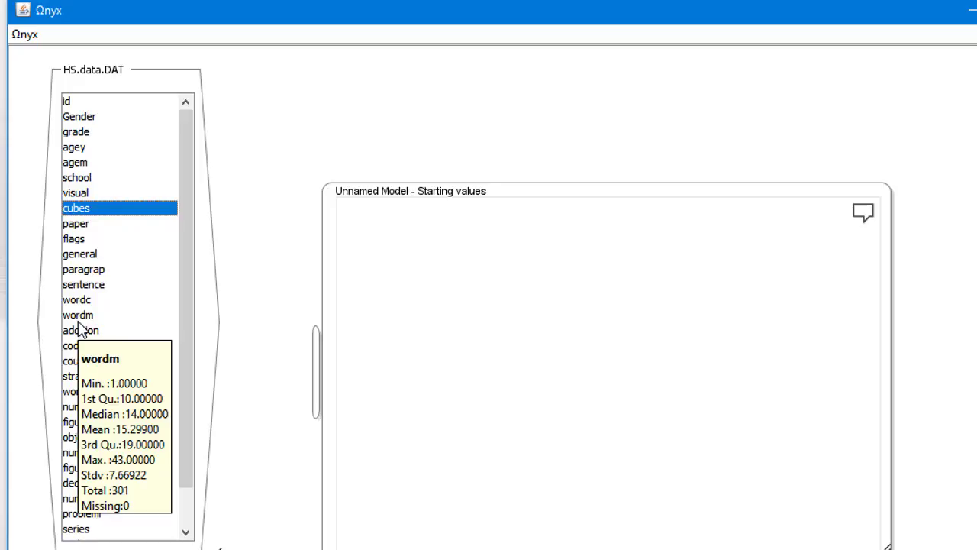
Step: Select wordm together with cubes in the HS.data.DAT variable list
{"action": "right_click", "coordinate": [77, 315]}
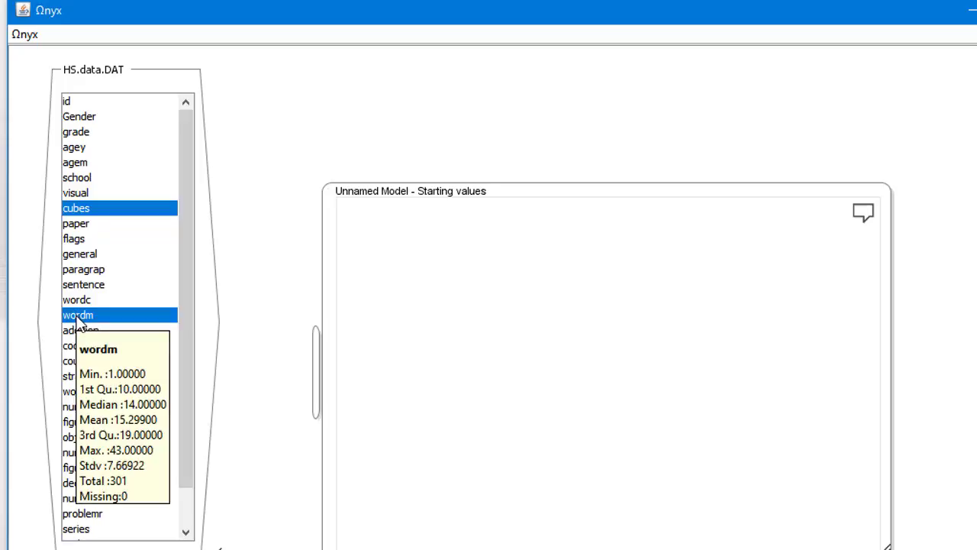
{"action": "mouse_move", "coordinate": [289, 321]}
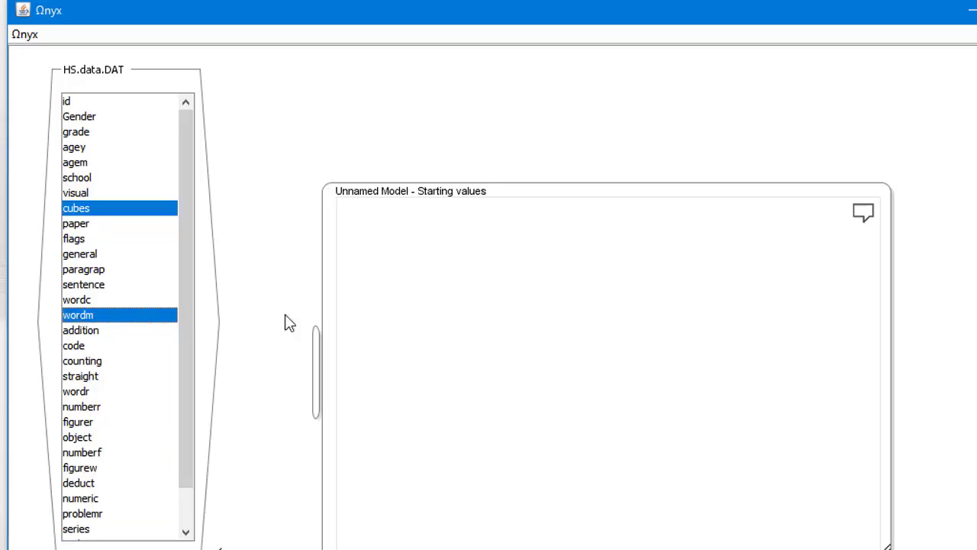
{"action": "mouse_move", "coordinate": [457, 331]}
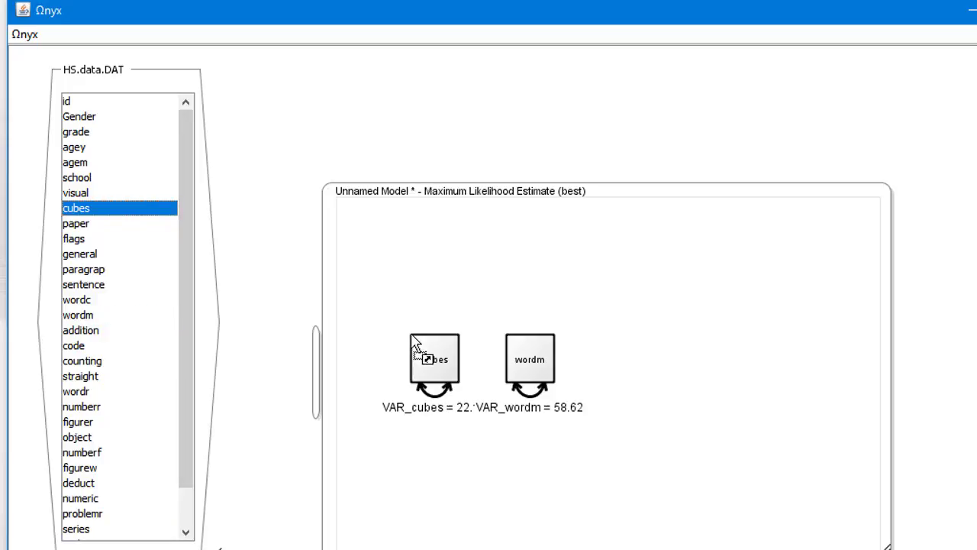
{"action": "mouse_move", "coordinate": [394, 429]}
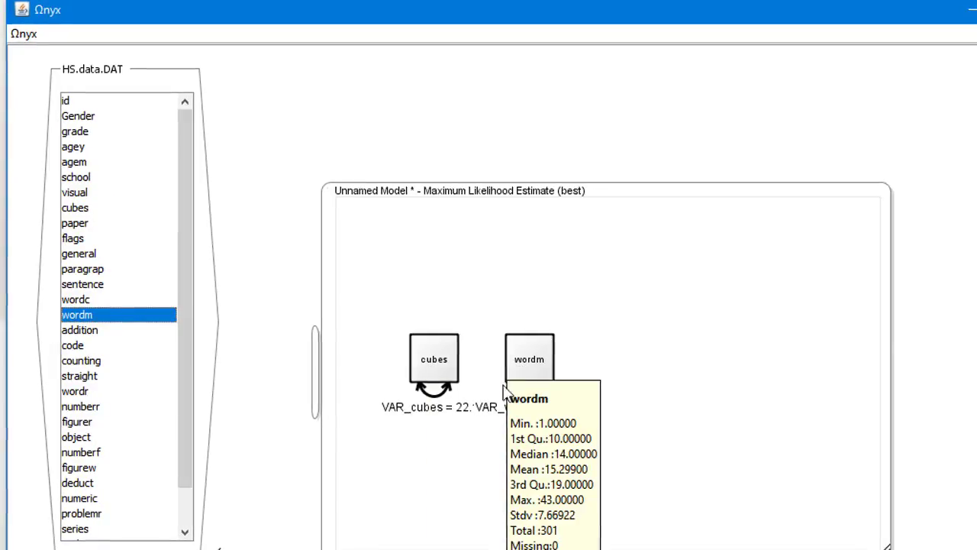
{"action": "mouse_move", "coordinate": [521, 378]}
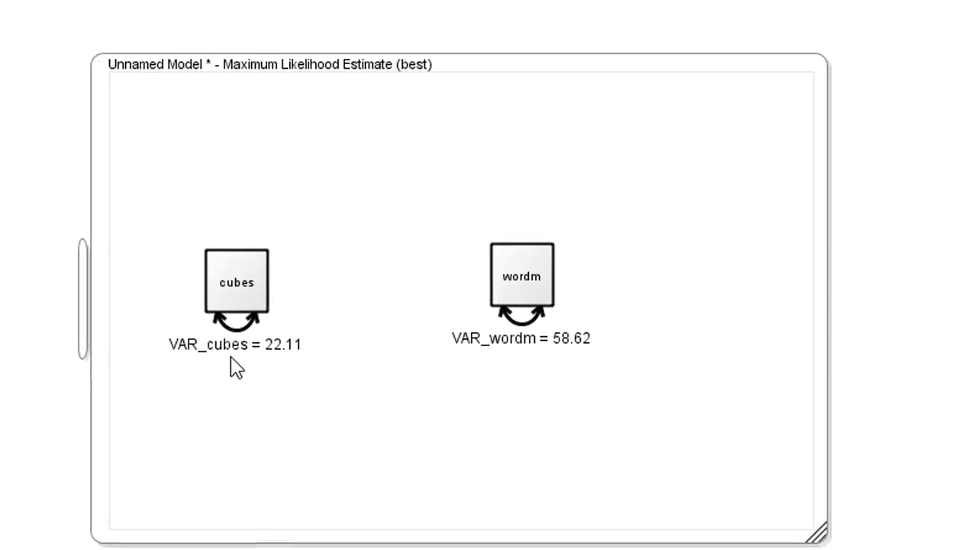
{"action": "mouse_move", "coordinate": [492, 258]}
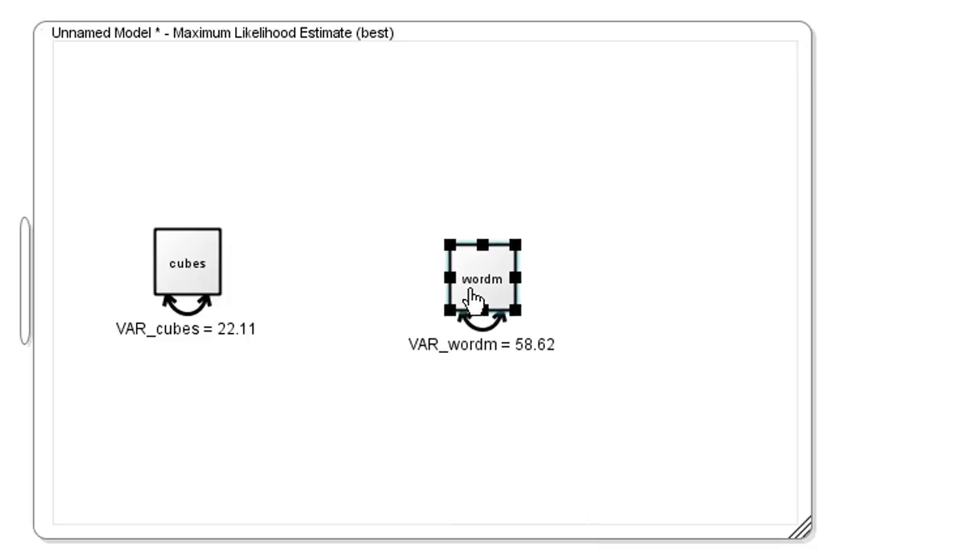
Step: Line wordm up level with cubes for the cubes-to-wordm regression path
{"action": "left_click_drag", "start_coordinate": [187, 262], "coordinate": [471, 263]}
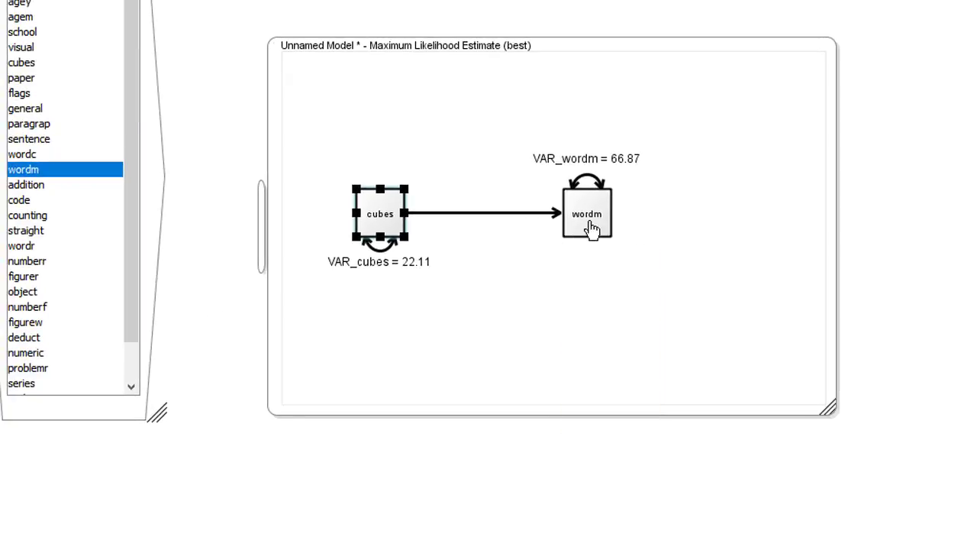
{"action": "mouse_move", "coordinate": [708, 224]}
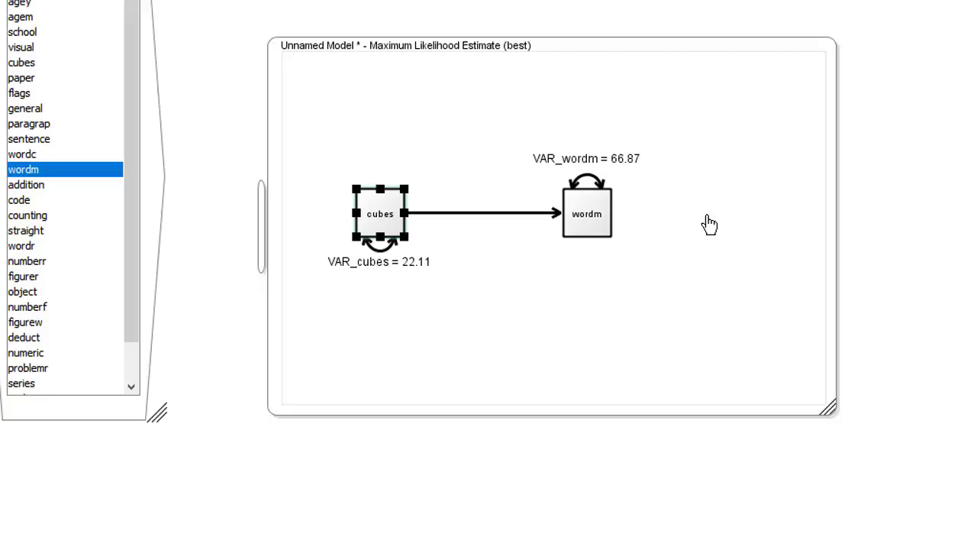
Step: Add latent variable x1, variance fixed at 1.0, to the right of wordm
{"action": "right_click", "coordinate": [695, 229]}
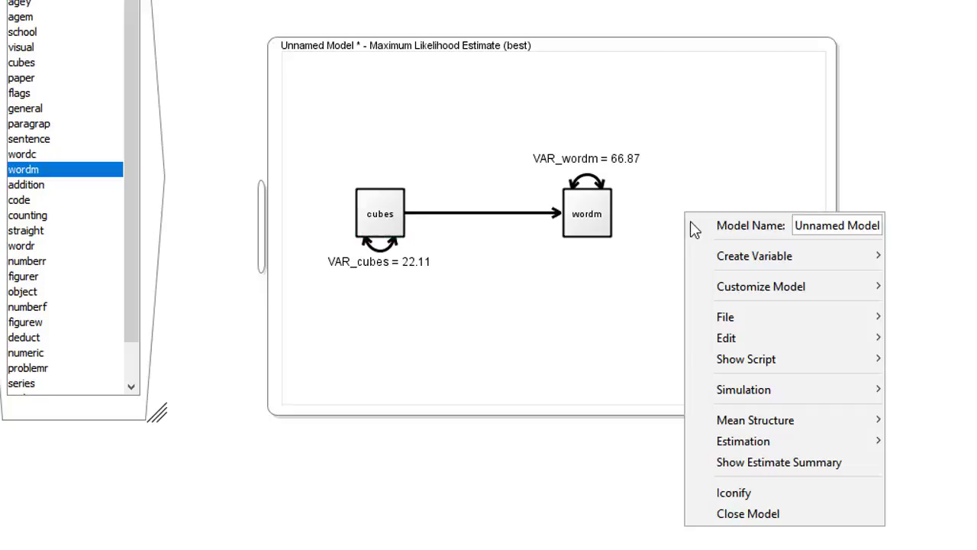
{"action": "mouse_move", "coordinate": [754, 256]}
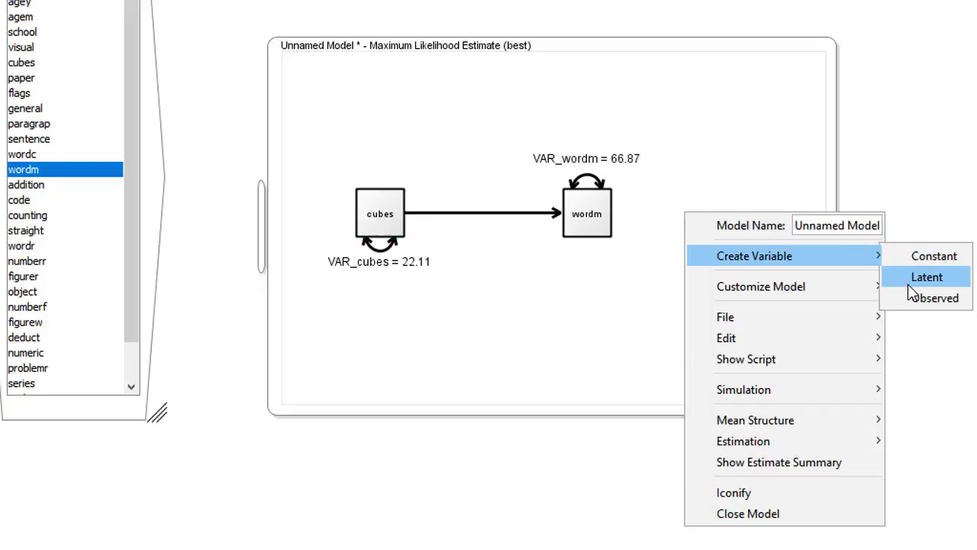
{"action": "left_click", "coordinate": [927, 276]}
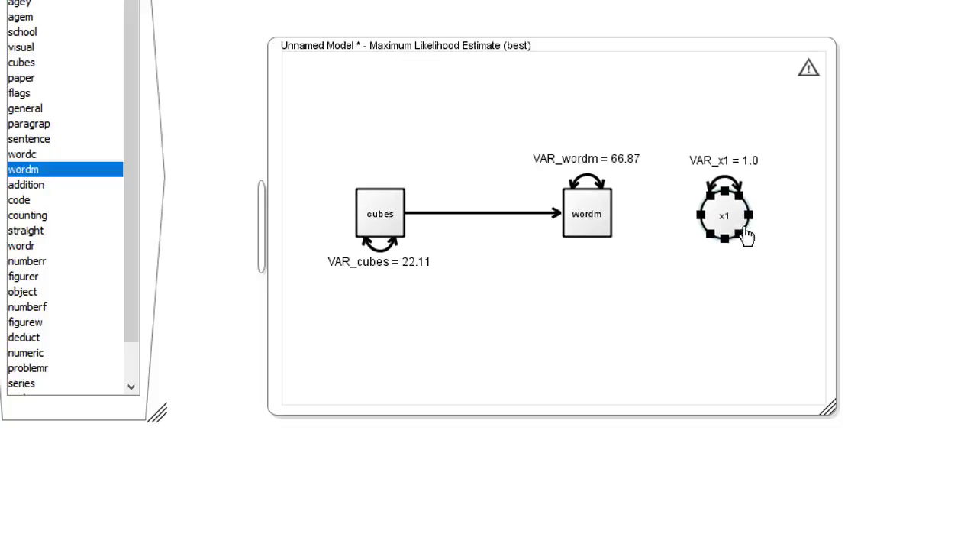
{"action": "left_click_drag", "start_coordinate": [723, 214], "coordinate": [733, 215]}
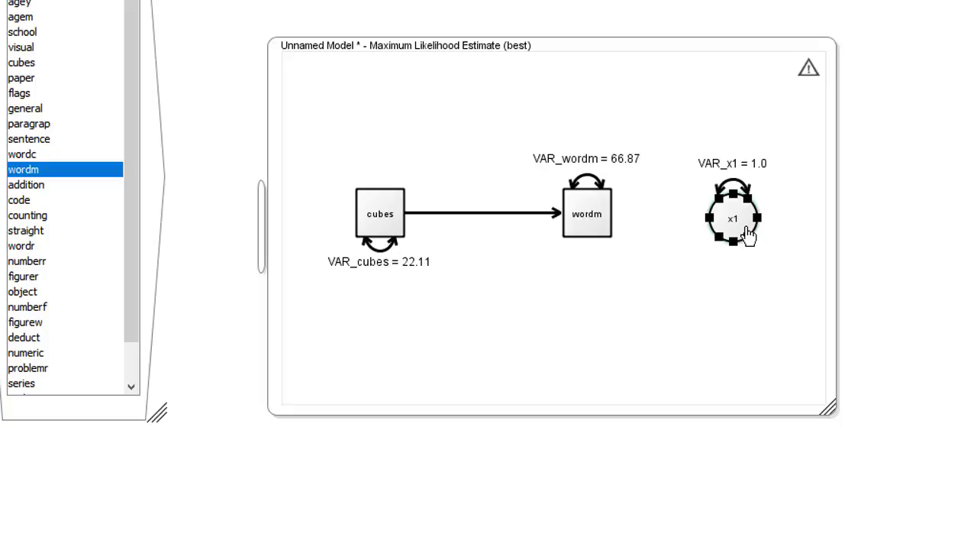
{"action": "mouse_move", "coordinate": [739, 222]}
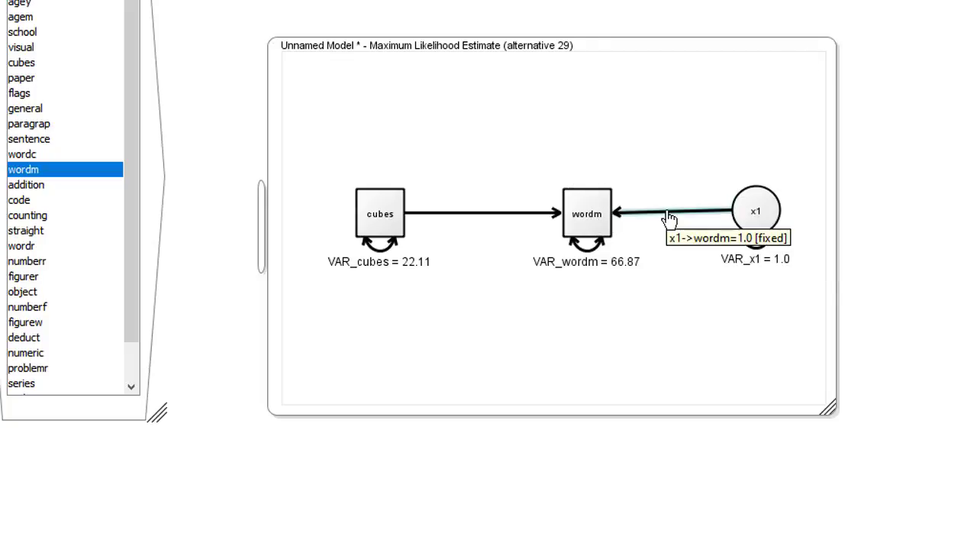
{"action": "mouse_move", "coordinate": [748, 256]}
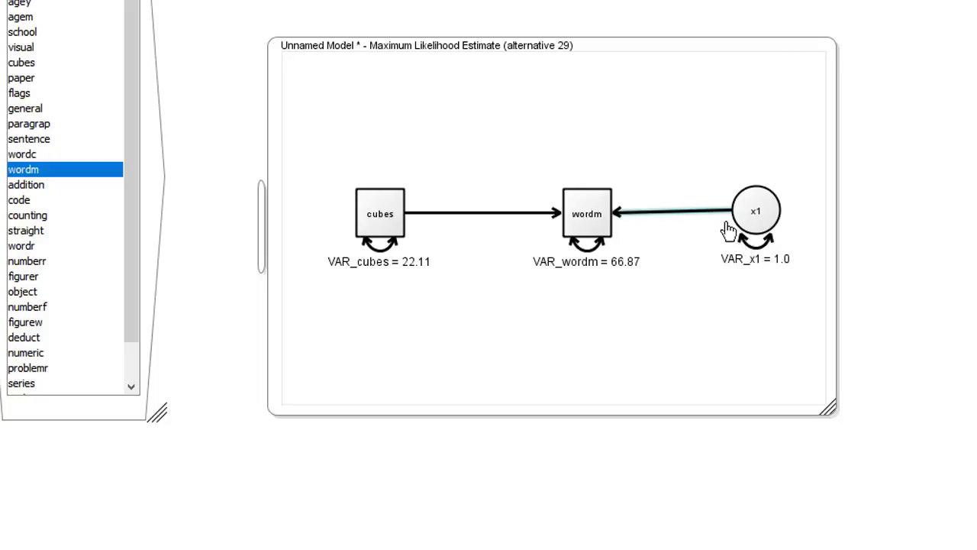
Step: Reposition the x1 circle so it sits level with wordm
{"action": "left_click_drag", "start_coordinate": [756, 210], "coordinate": [756, 265]}
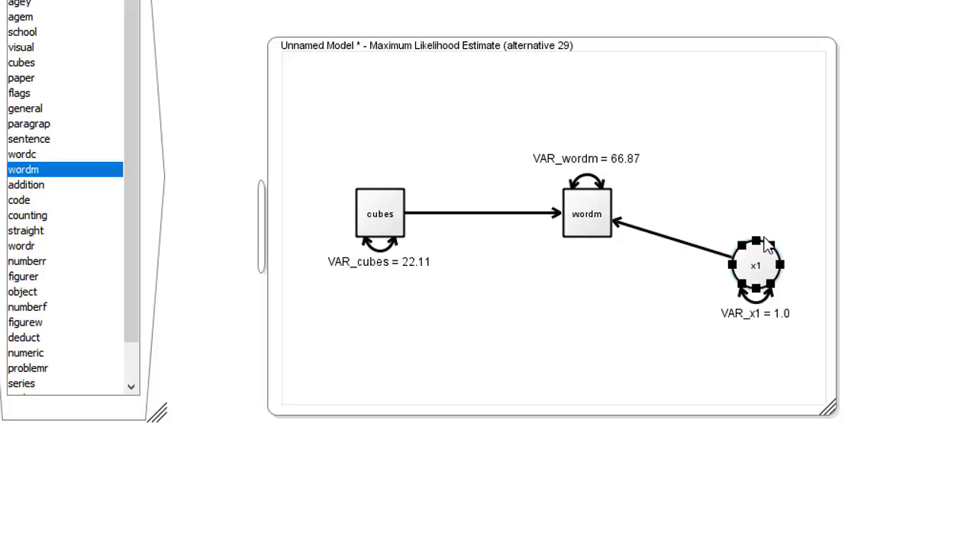
{"action": "left_click_drag", "start_coordinate": [756, 265], "coordinate": [765, 212]}
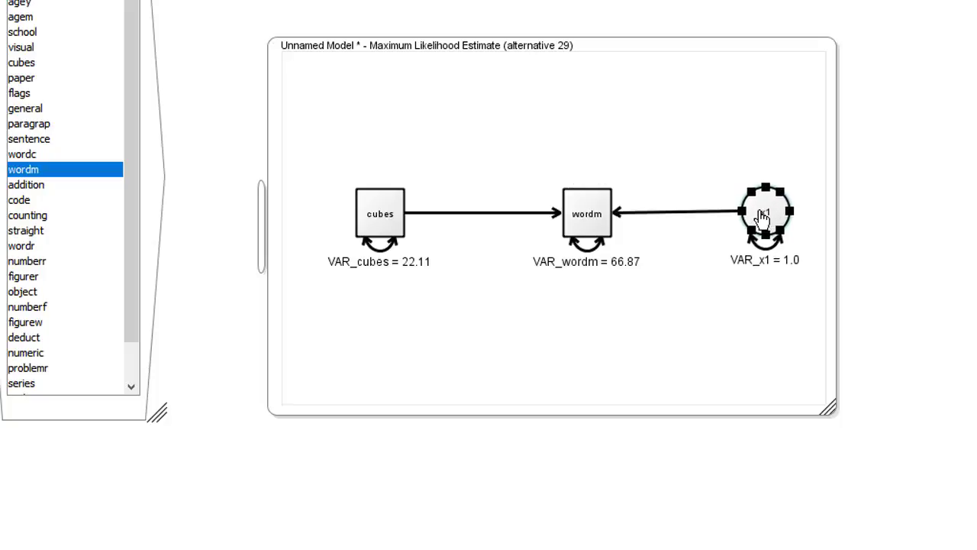
{"action": "mouse_move", "coordinate": [764, 213]}
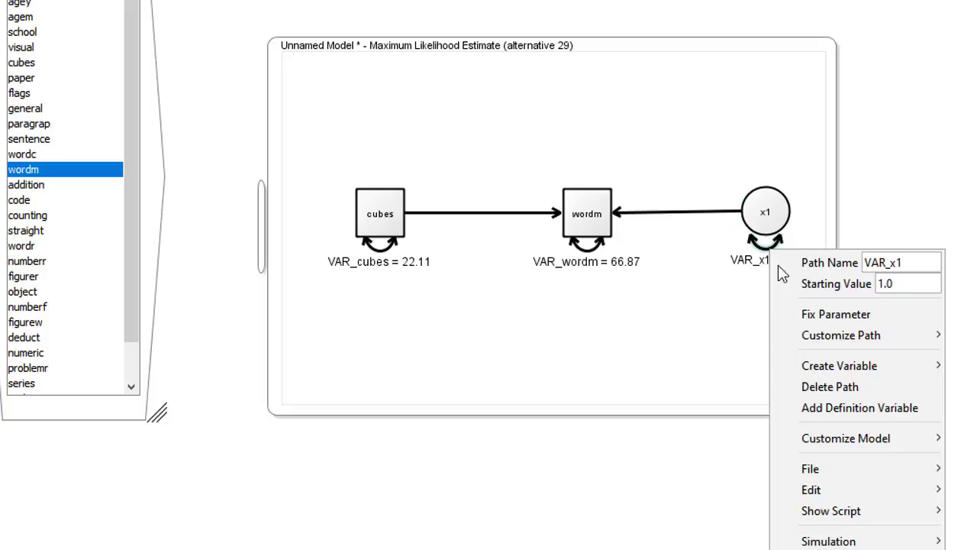
{"action": "mouse_move", "coordinate": [835, 313]}
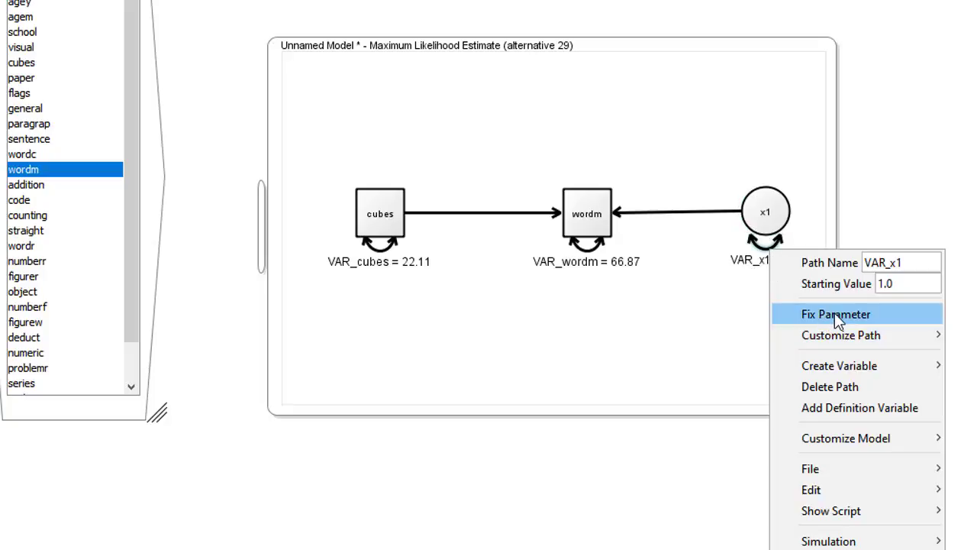
Step: Fix the x1 variance, yielding paths of 0.31 from cubes and about 0.9 from x1
{"action": "left_click", "coordinate": [835, 314]}
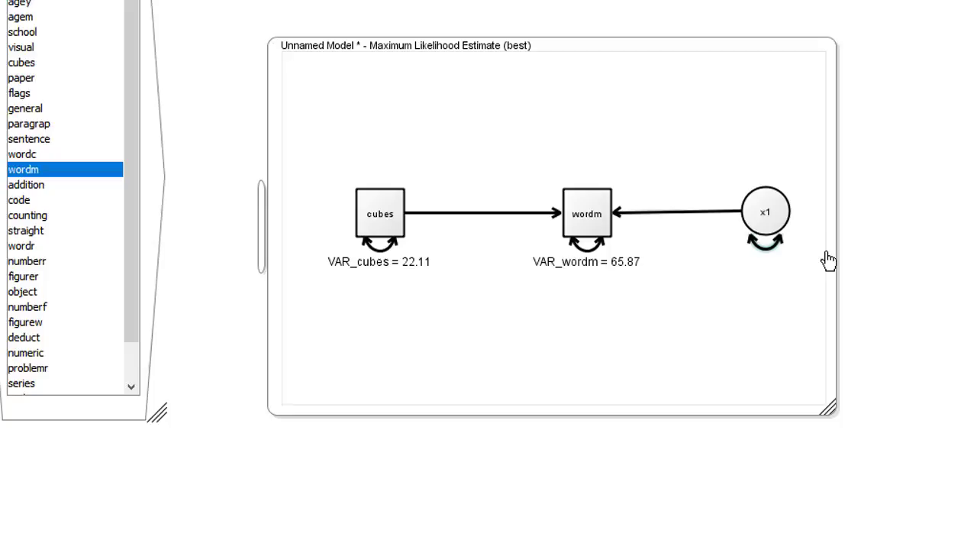
{"action": "mouse_move", "coordinate": [781, 256]}
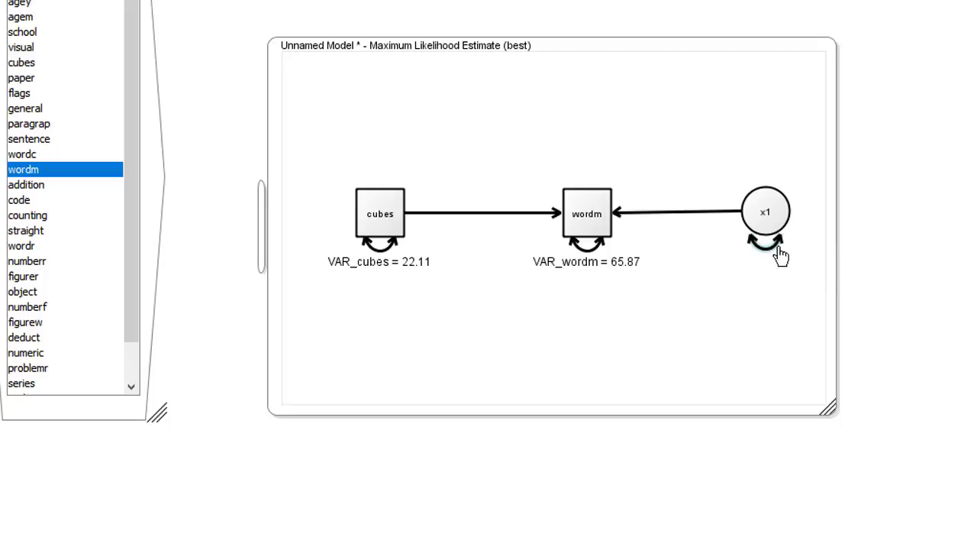
{"action": "right_click", "coordinate": [687, 213]}
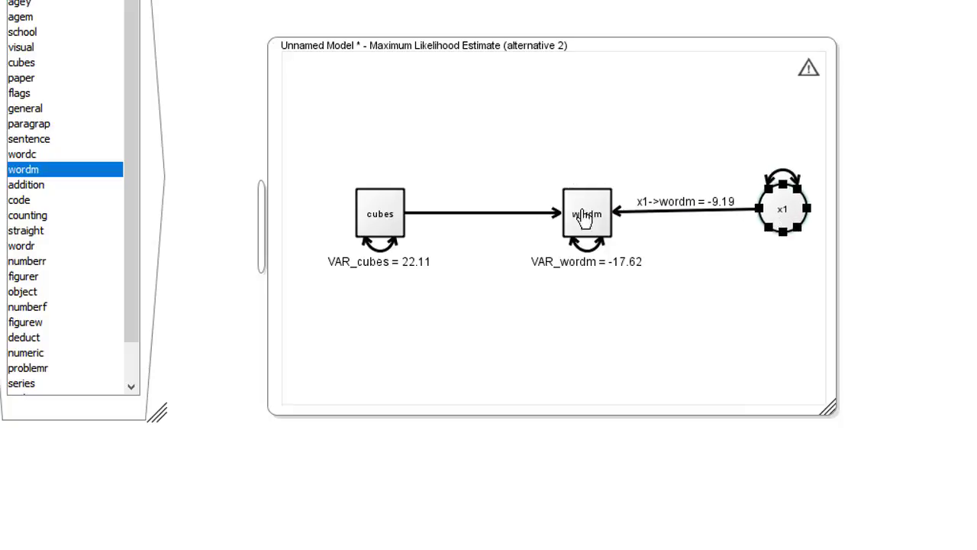
{"action": "right_click", "coordinate": [504, 214]}
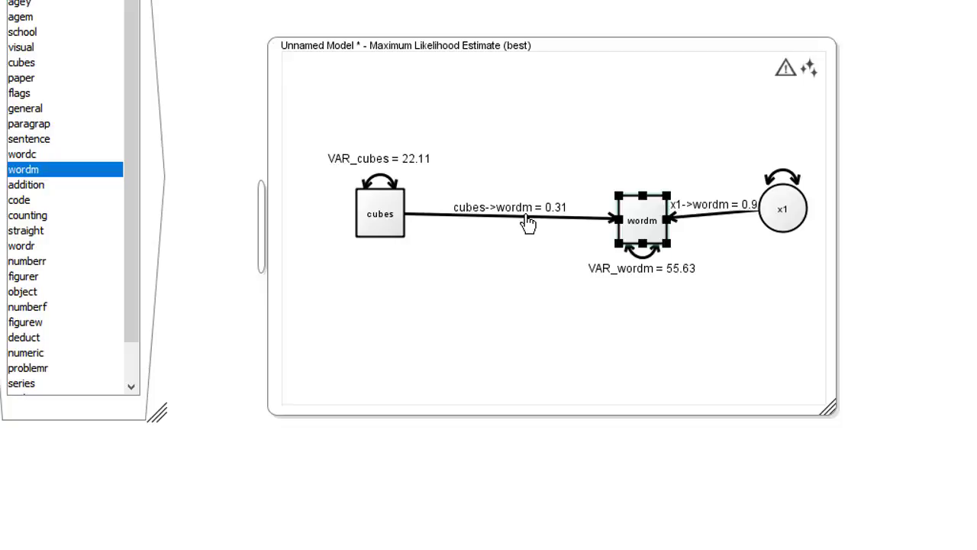
{"action": "left_click", "coordinate": [510, 215]}
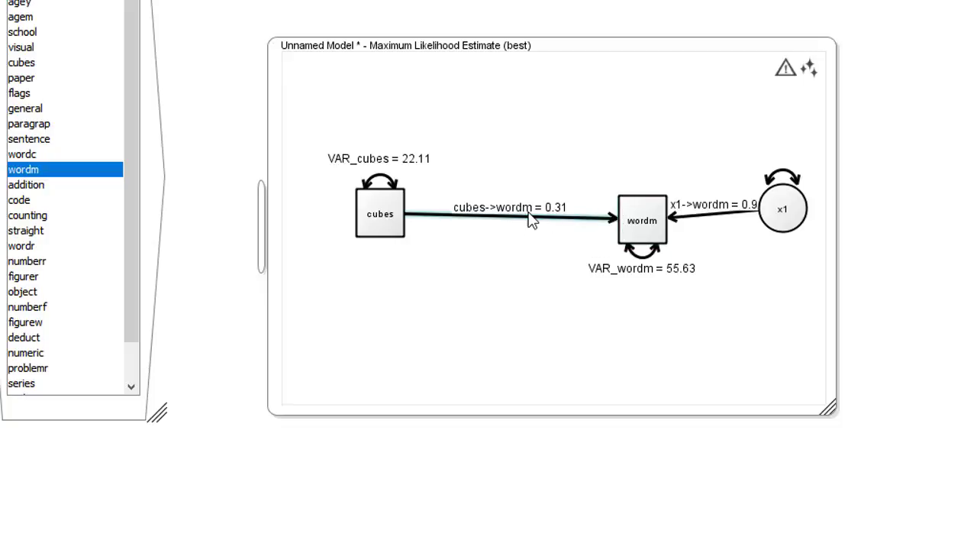
Step: Show the 0.19 standardized estimate beside 0.31 on the cubes->wordm path
{"action": "right_click", "coordinate": [532, 219]}
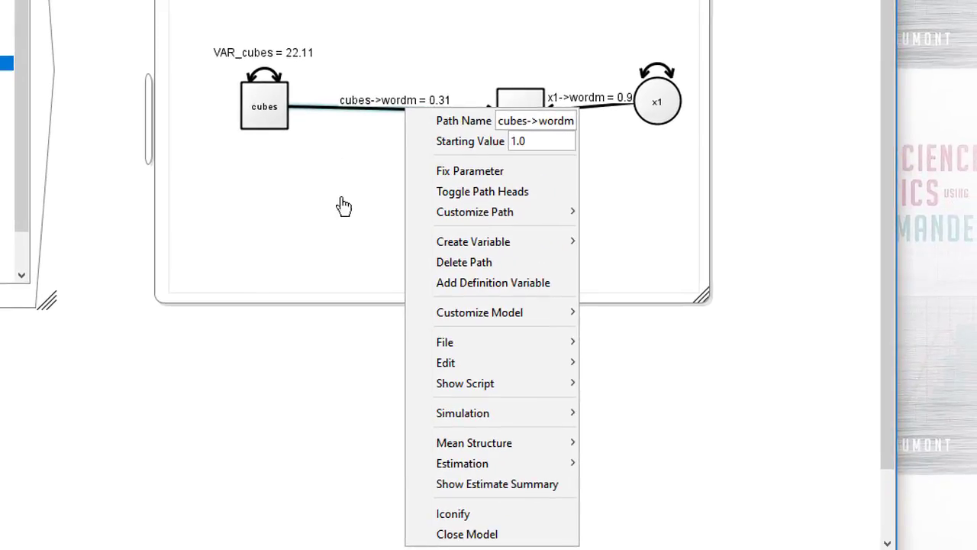
{"action": "mouse_move", "coordinate": [475, 211]}
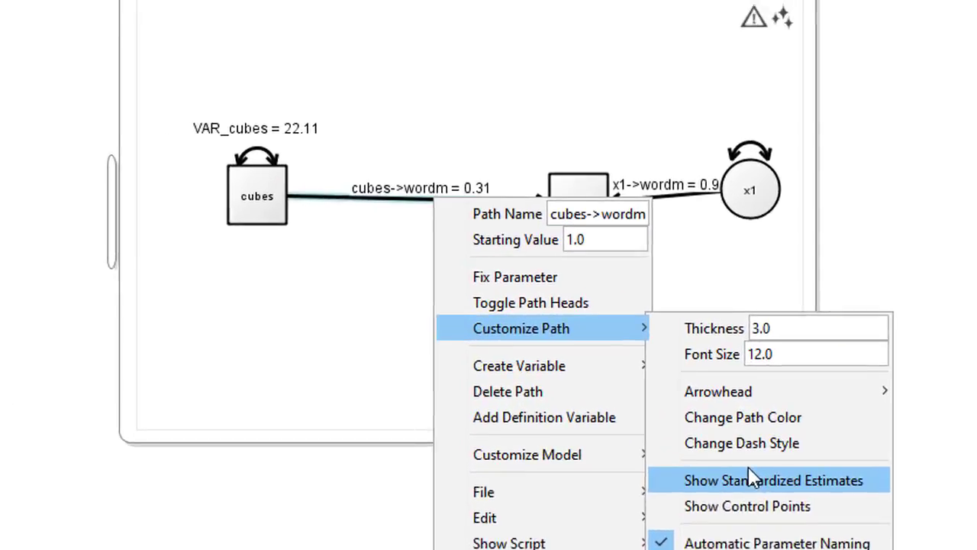
{"action": "left_click", "coordinate": [773, 479]}
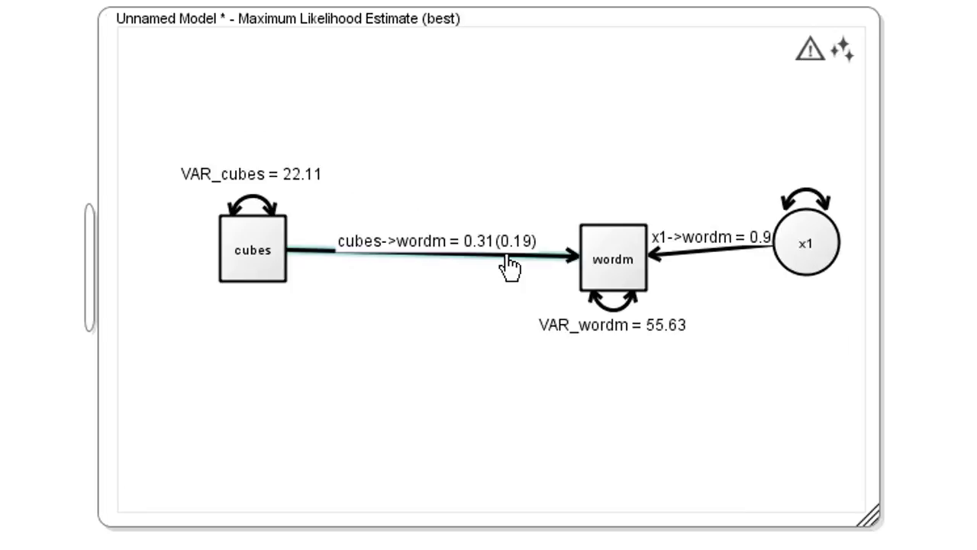
{"action": "mouse_move", "coordinate": [511, 263]}
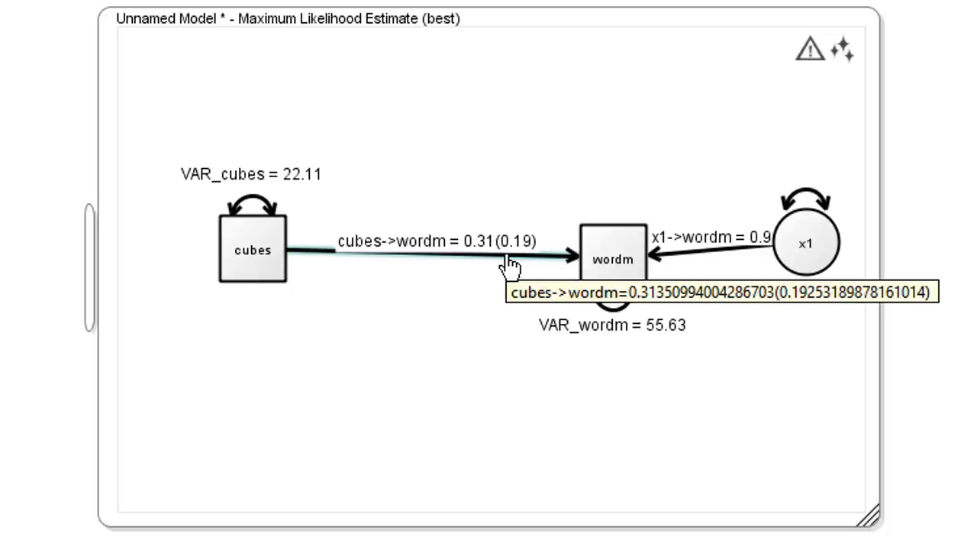
{"action": "mouse_move", "coordinate": [805, 241]}
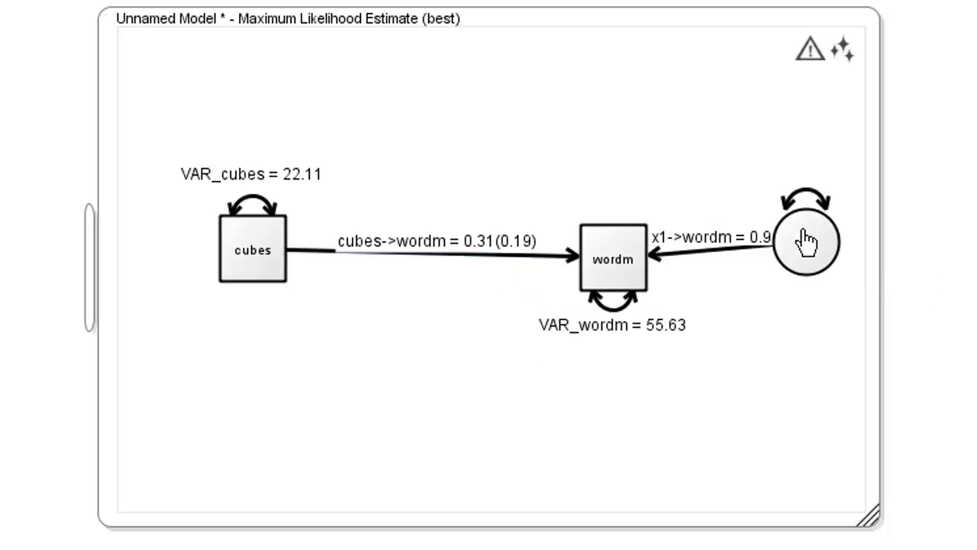
{"action": "left_click", "coordinate": [802, 252]}
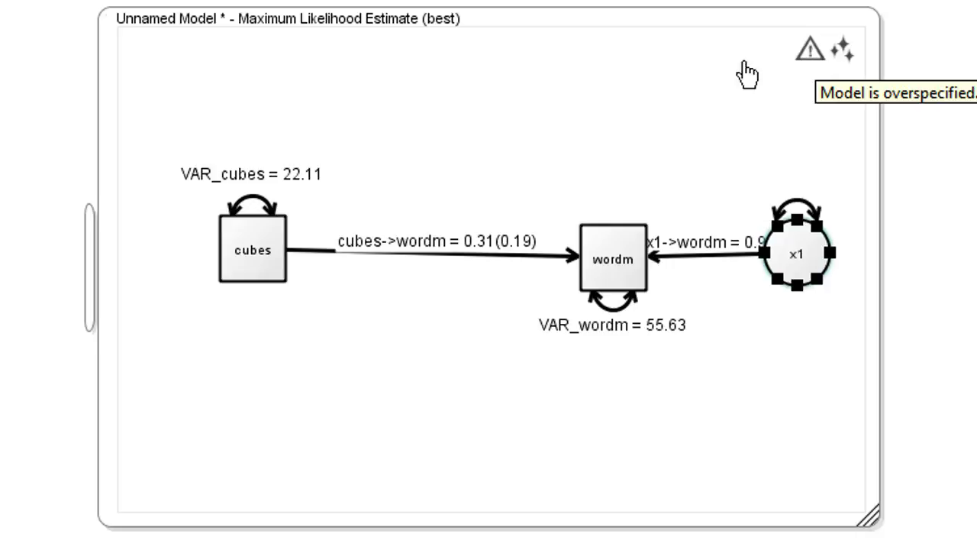
{"action": "mouse_move", "coordinate": [784, 174]}
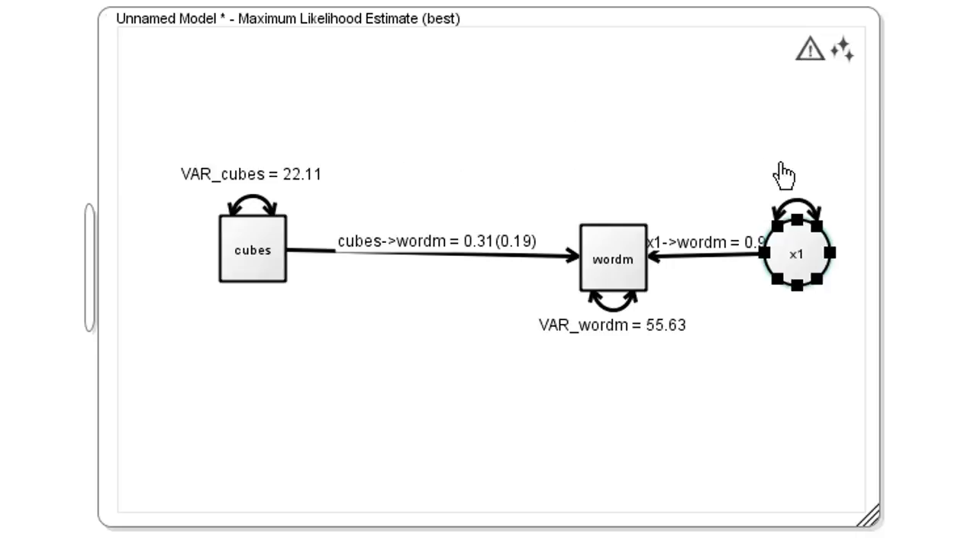
{"action": "mouse_move", "coordinate": [612, 351]}
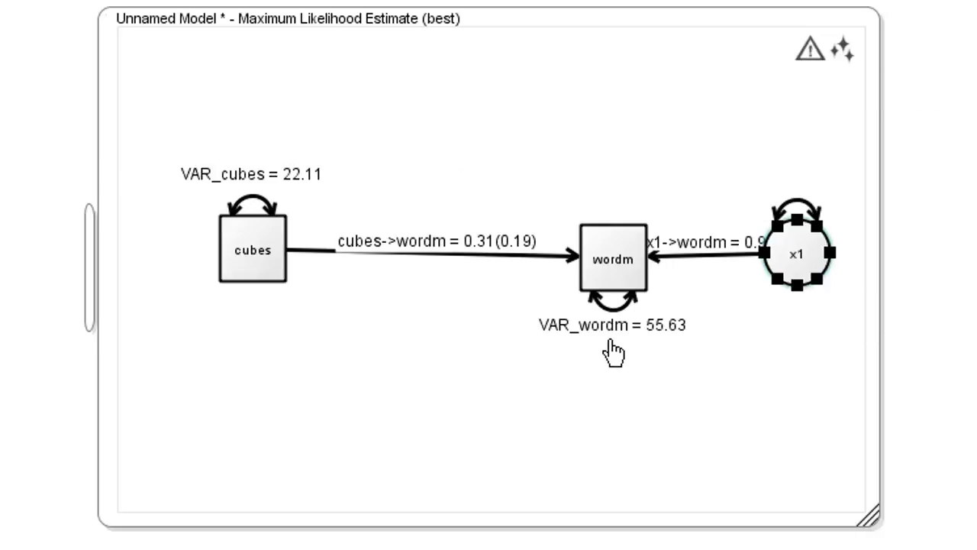
{"action": "mouse_move", "coordinate": [567, 267]}
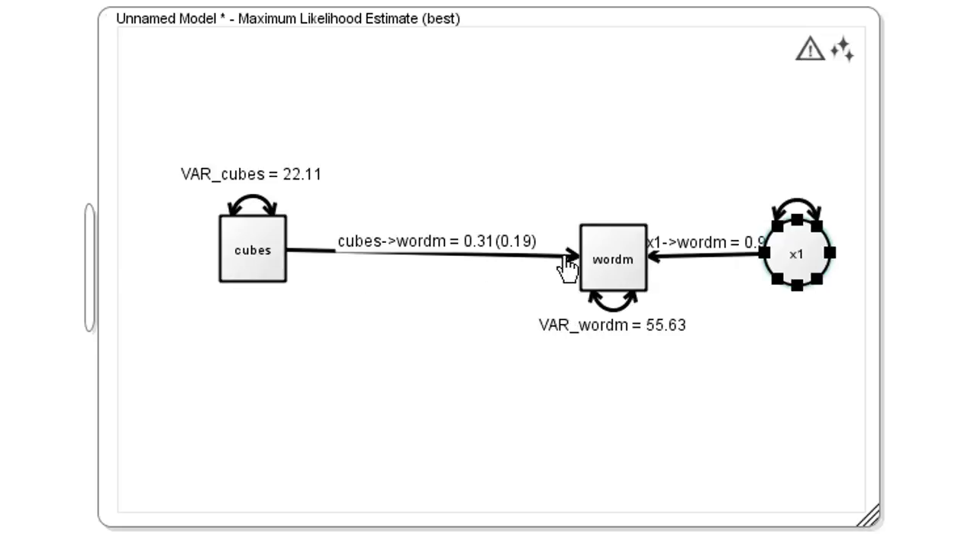
{"action": "mouse_move", "coordinate": [613, 260]}
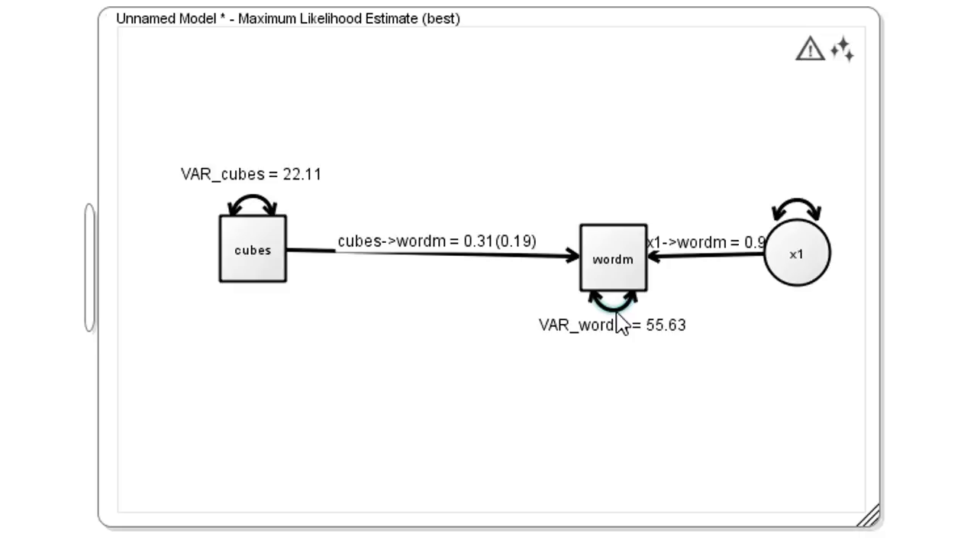
Step: Delete the VAR_wordm variance loop, clearing the overspecified warning
{"action": "right_click", "coordinate": [610, 309]}
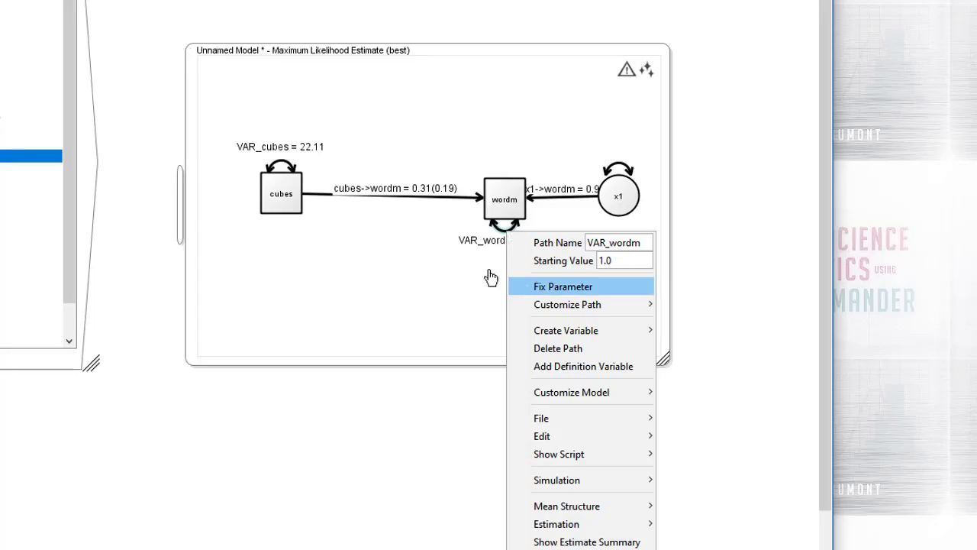
{"action": "left_click", "coordinate": [562, 286]}
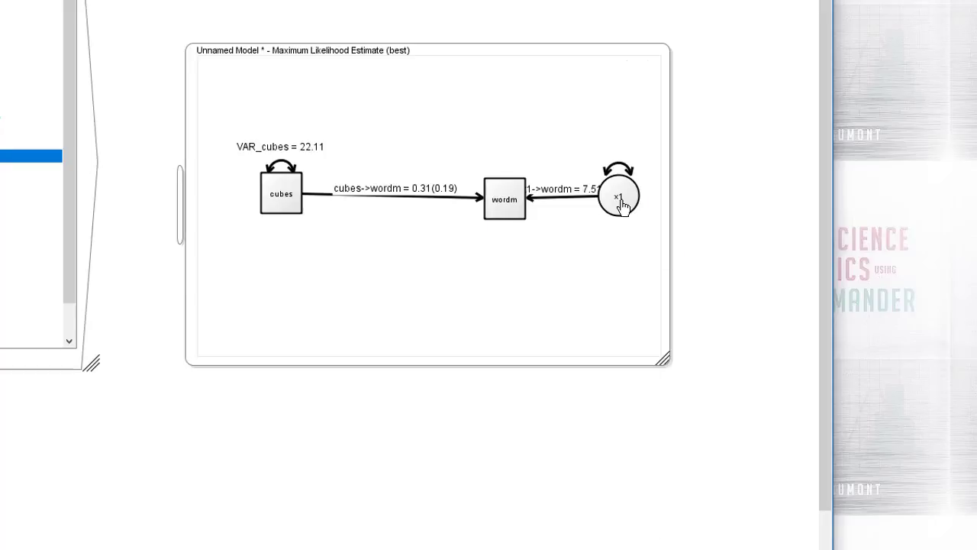
Step: Show the 0.98 standardized estimate beside 7.51 on the x1->wordm path
{"action": "right_click", "coordinate": [618, 194]}
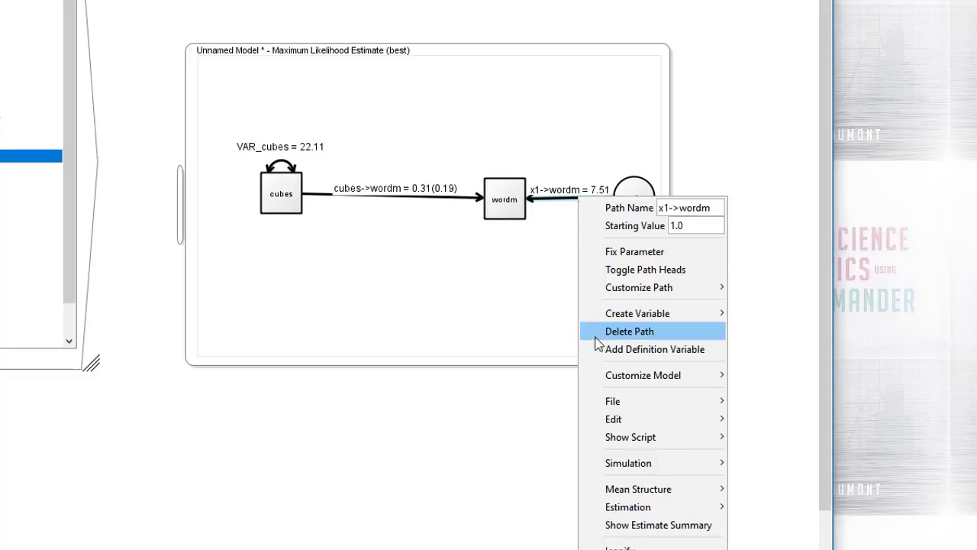
{"action": "mouse_move", "coordinate": [639, 287]}
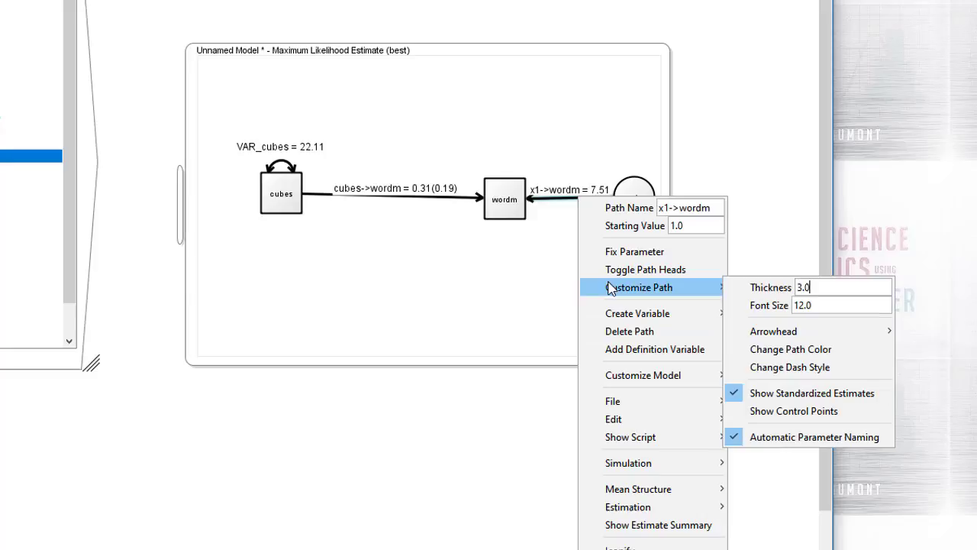
{"action": "mouse_move", "coordinate": [794, 392]}
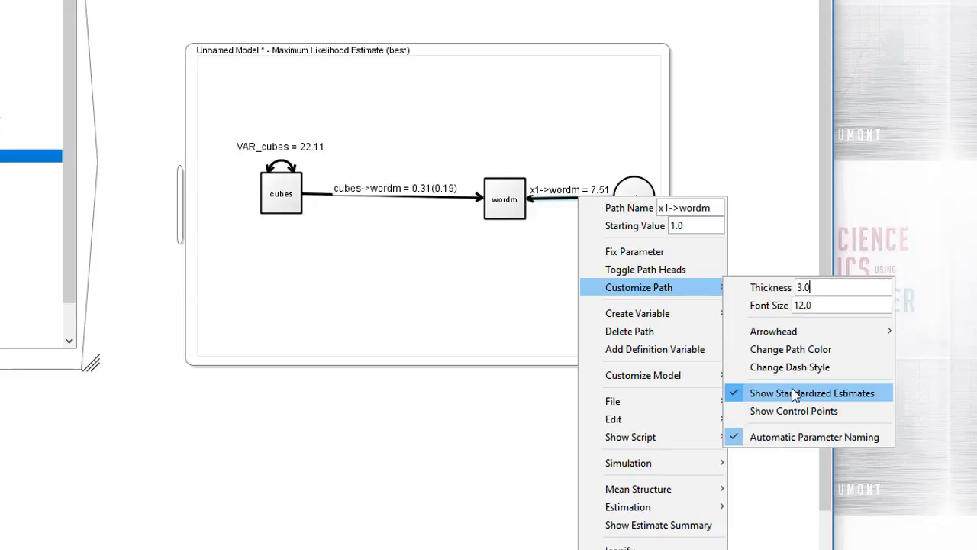
{"action": "left_click", "coordinate": [812, 393]}
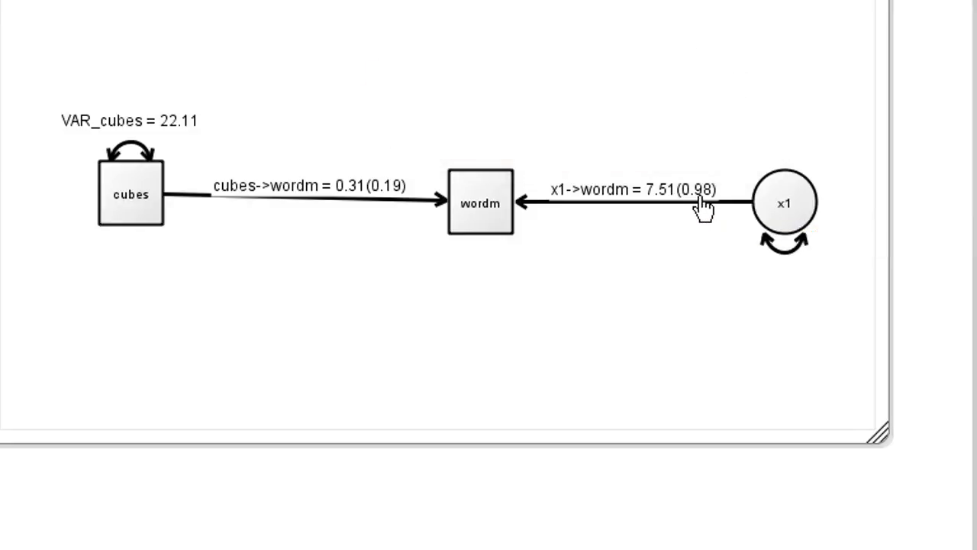
{"action": "left_click", "coordinate": [691, 189]}
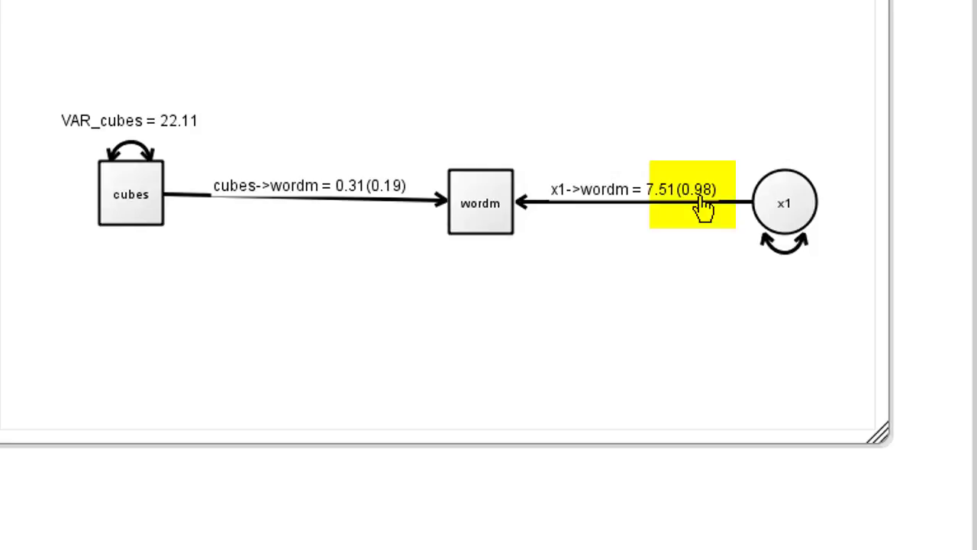
{"action": "mouse_move", "coordinate": [702, 206]}
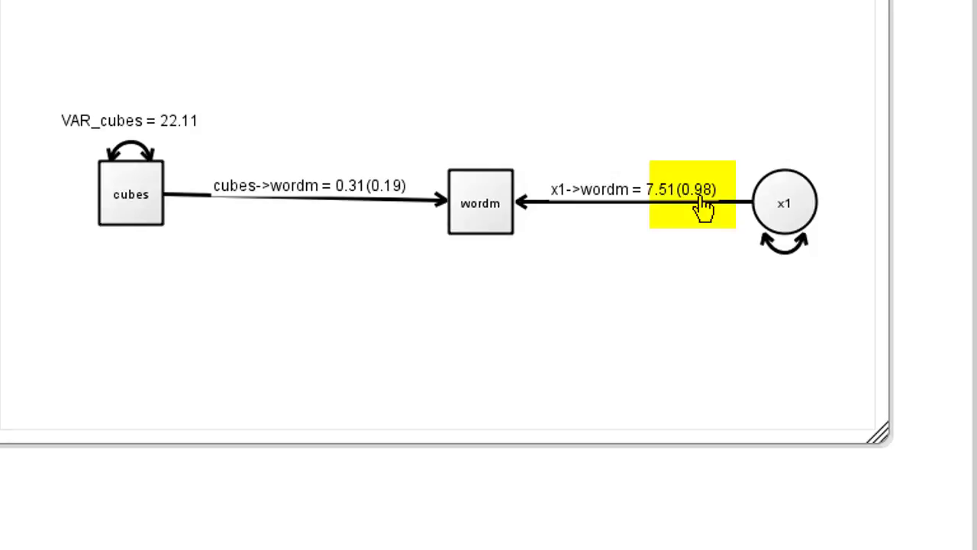